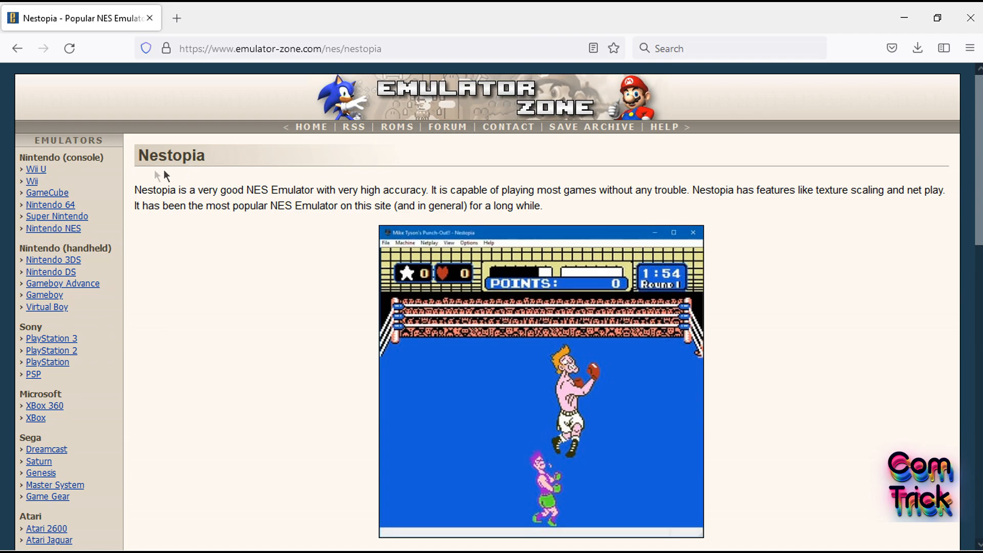
{"action": "mouse_move", "coordinate": [210, 173]}
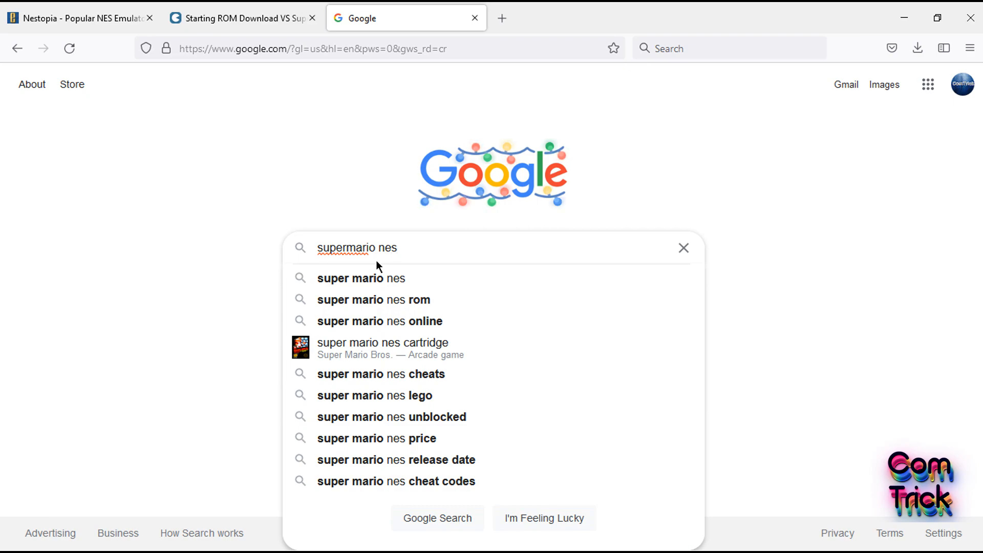
- Right-click on the Firefox page while browsing for Nestopia and Super Mario NES
{"action": "right_click", "coordinate": [460, 107]}
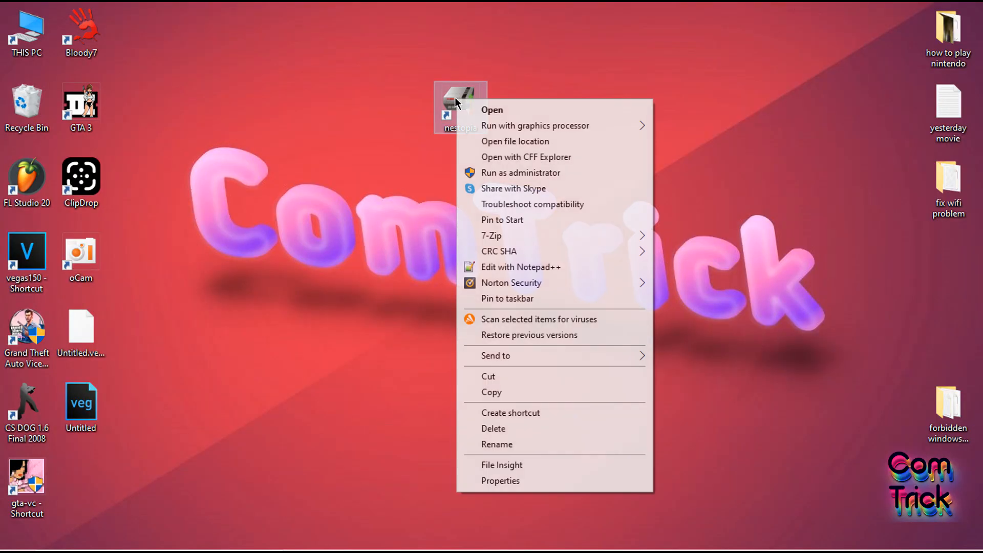
- Launch Nestopia and open Input options, checking Pad 2 before returning to Pad 1
{"action": "left_click", "coordinate": [154, 25]}
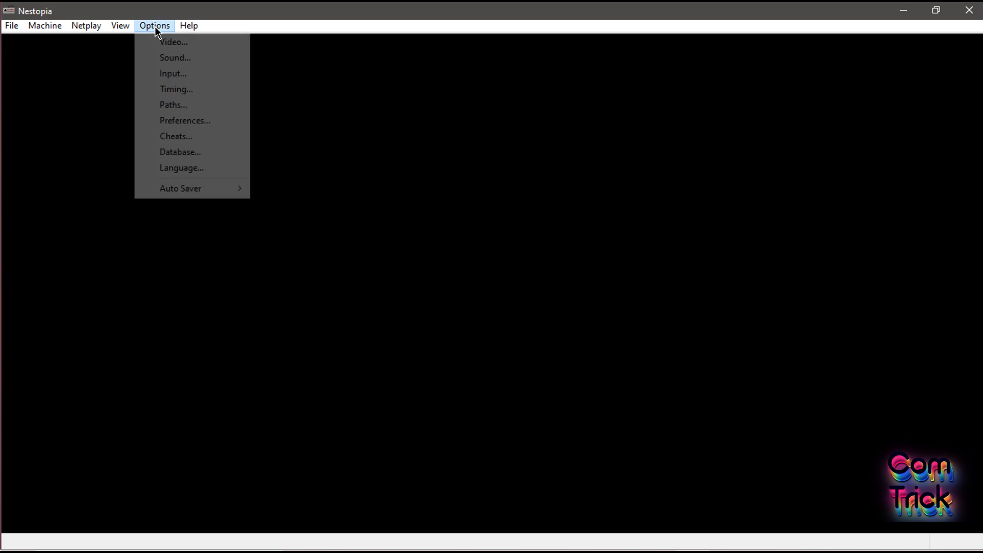
{"action": "left_click", "coordinate": [173, 74]}
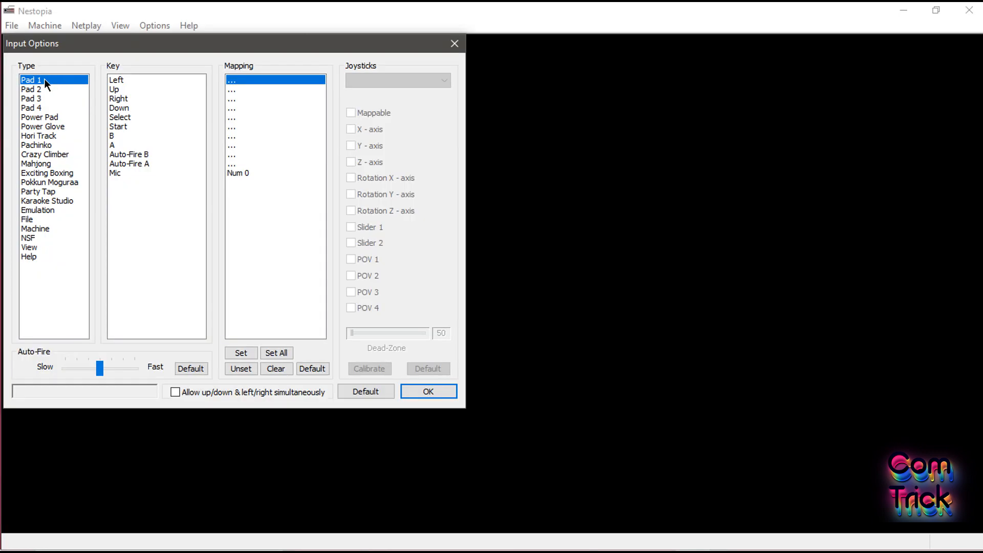
{"action": "left_click", "coordinate": [31, 90]}
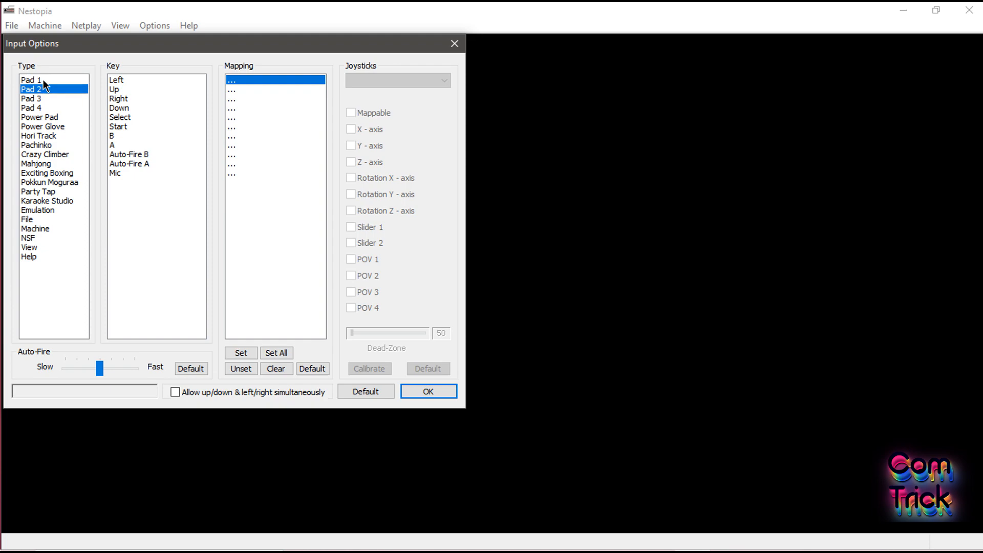
{"action": "left_click", "coordinate": [31, 80]}
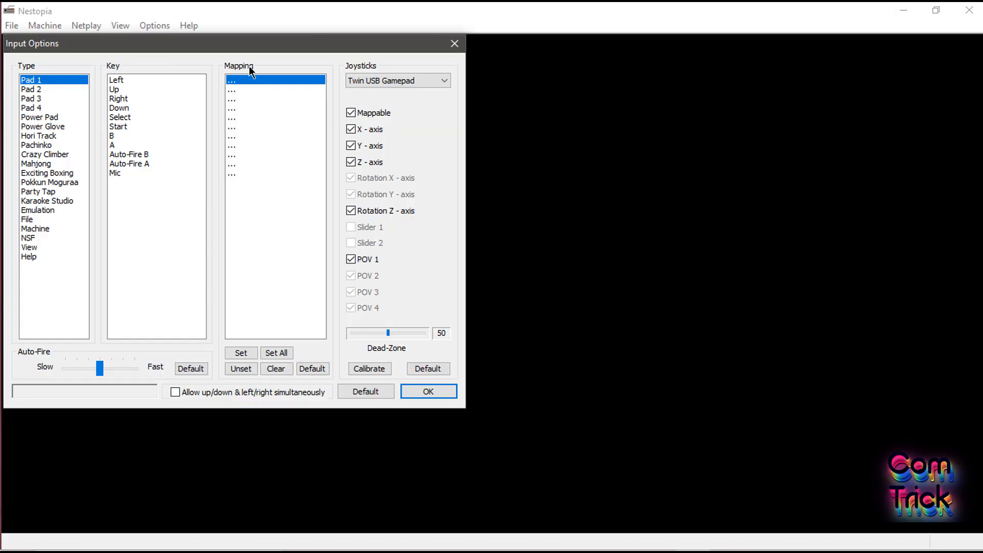
- Map Pad 1's directions, Select and Start to the Twin USB Gamepad and confirm
{"action": "double_click", "coordinate": [241, 80]}
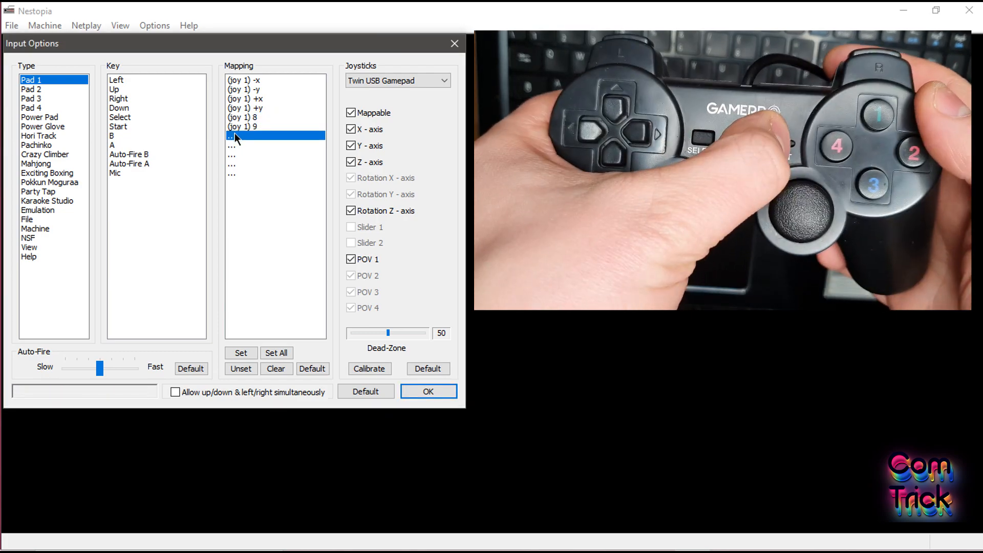
{"action": "left_click", "coordinate": [428, 392]}
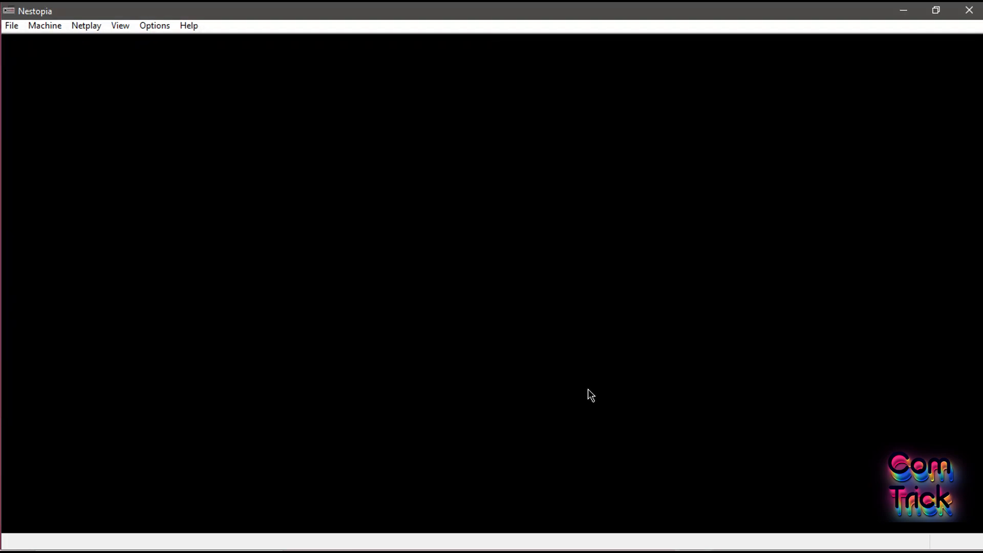
- Open Super Mario 1985! via File > Open so it runs at World 1-1
{"action": "left_click", "coordinate": [10, 25]}
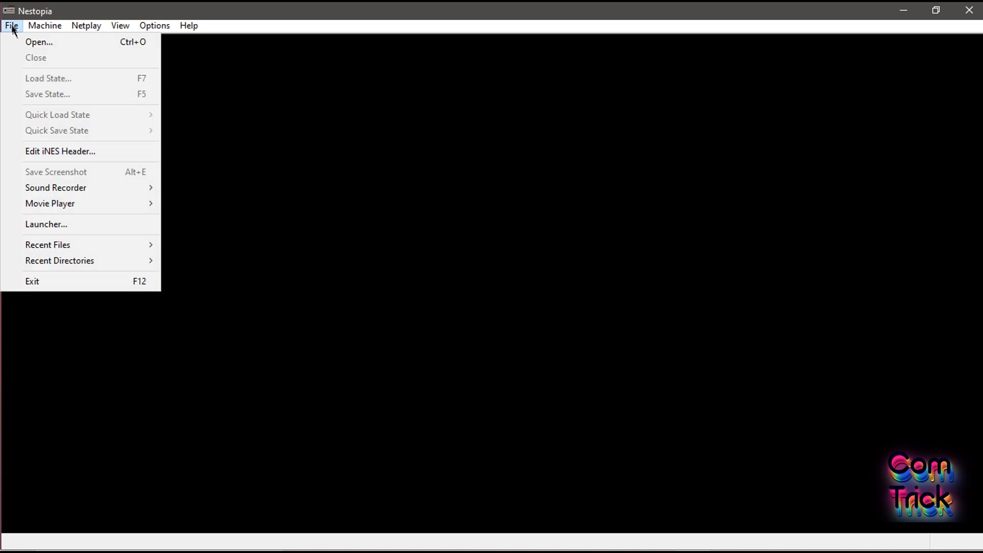
{"action": "left_click", "coordinate": [38, 42]}
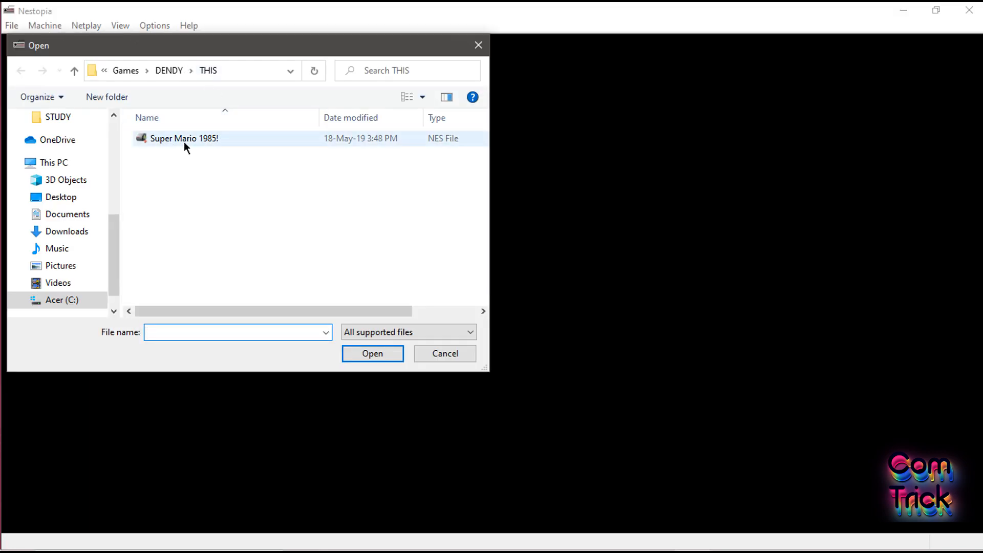
{"action": "double_click", "coordinate": [184, 138]}
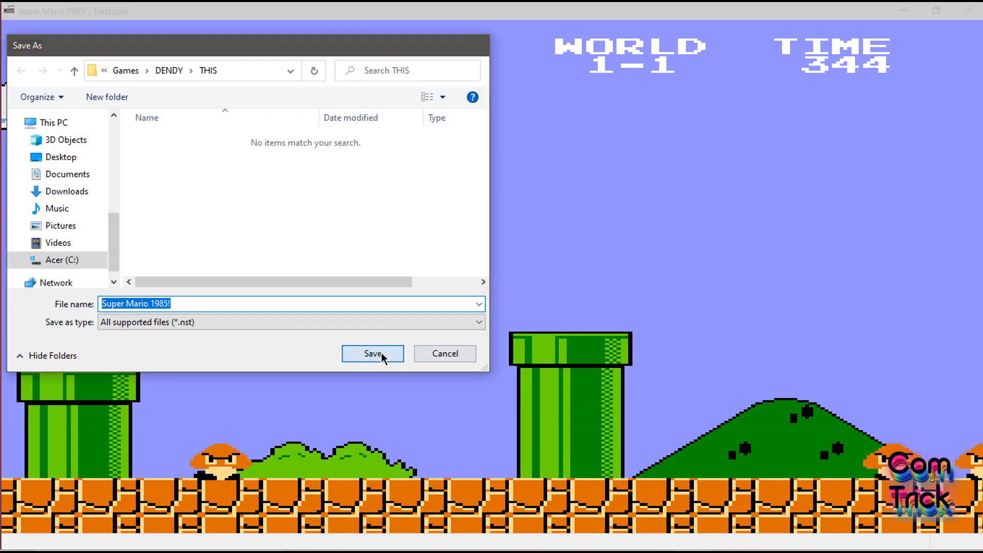
- Save the game state as Super Mario 1985!.nst
{"action": "left_click", "coordinate": [372, 353]}
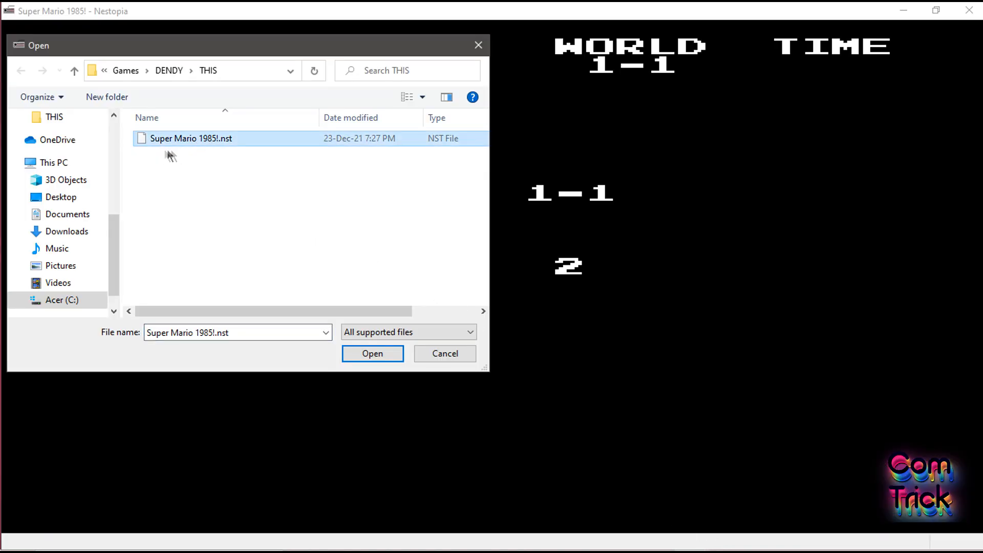
- Load Super Mario 1985!.nst and move Mario right to resume play
{"action": "left_click", "coordinate": [372, 353]}
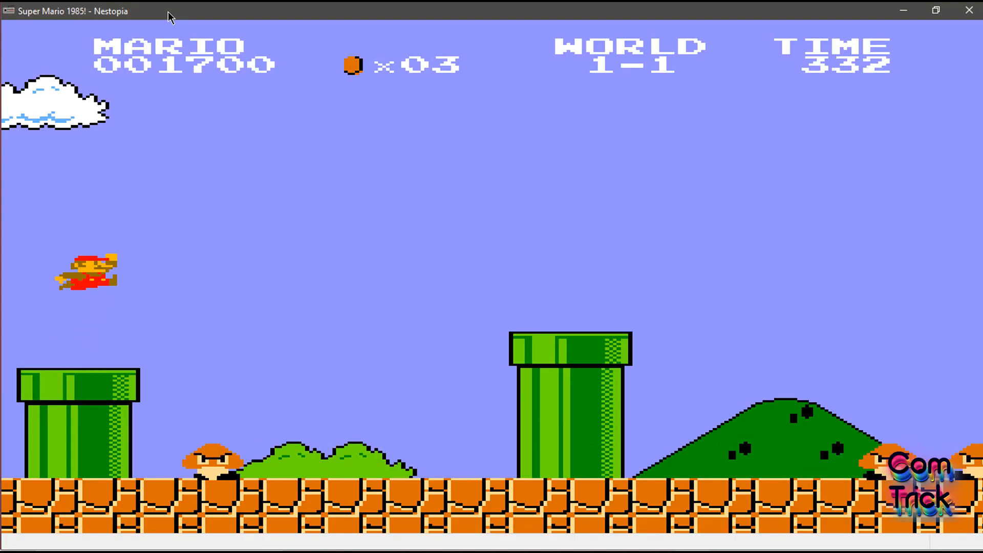
{"action": "key", "text": "Right"}
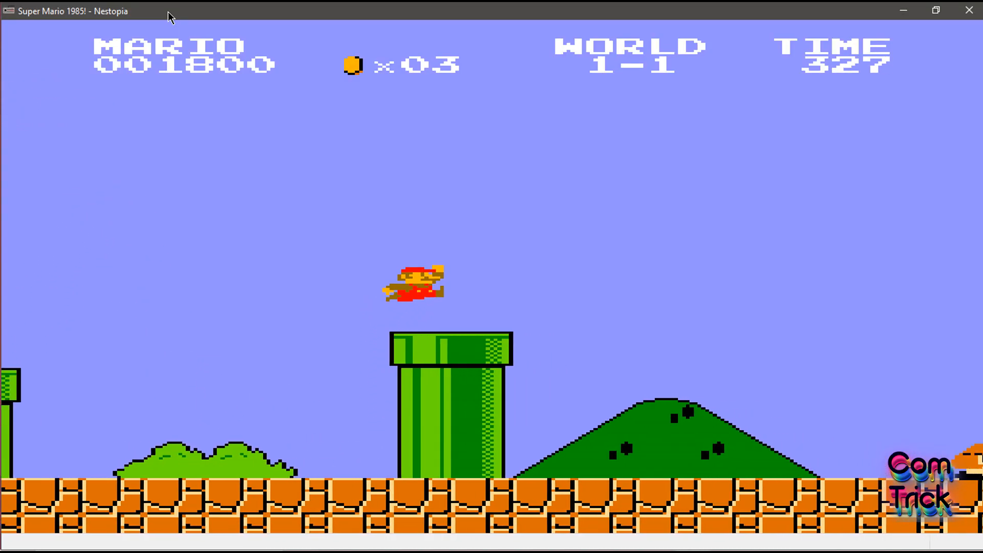